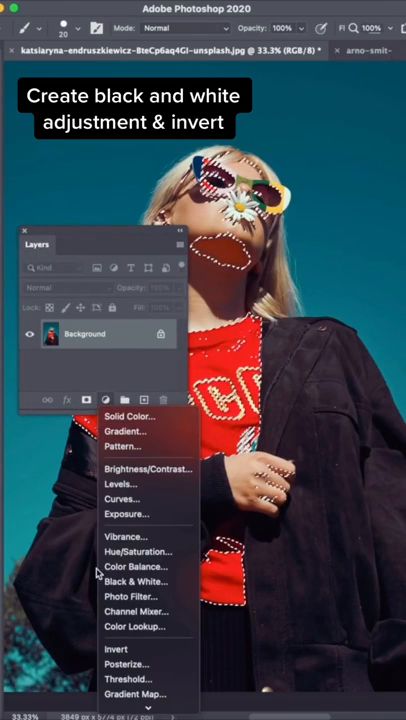
- Add a Black & White adjustment layer above the photo via the New Adjustment Layer icon
click(136, 580)
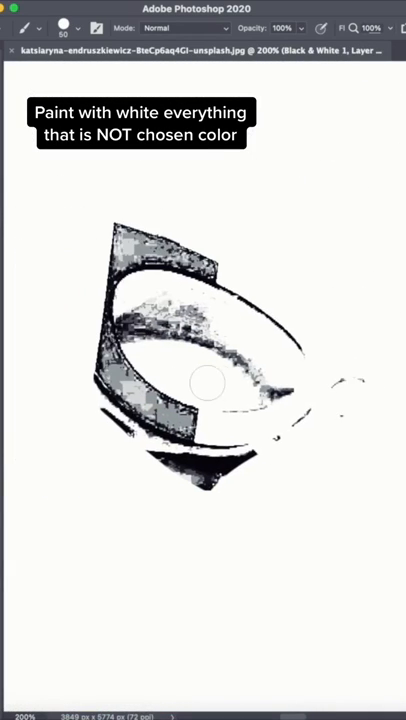
- Paint white over stray mask areas around the curved letter shape so only the red keeps colour
drag(204, 380, 228, 396)
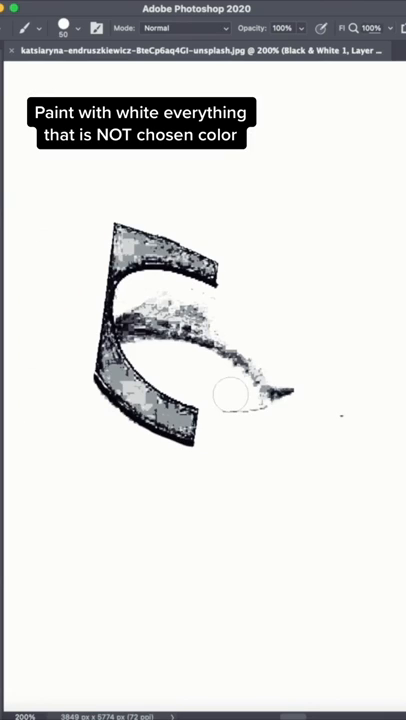
drag(228, 396, 164, 310)
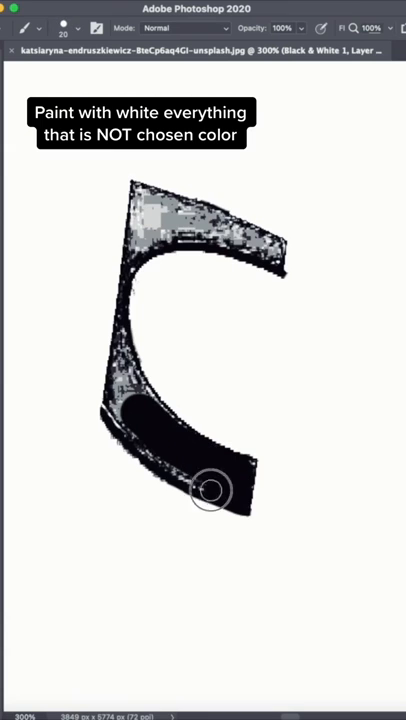
drag(208, 490, 244, 464)
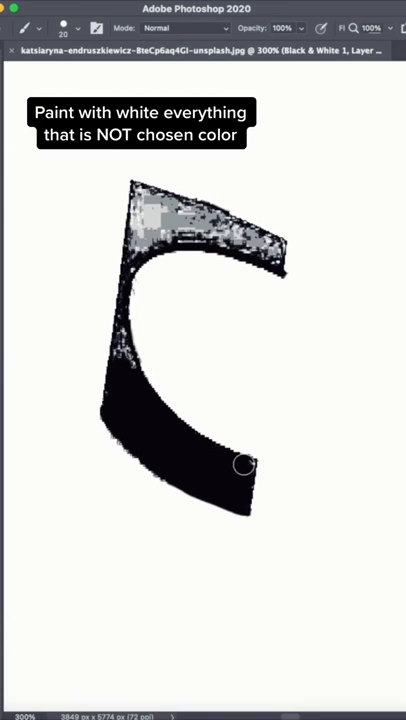